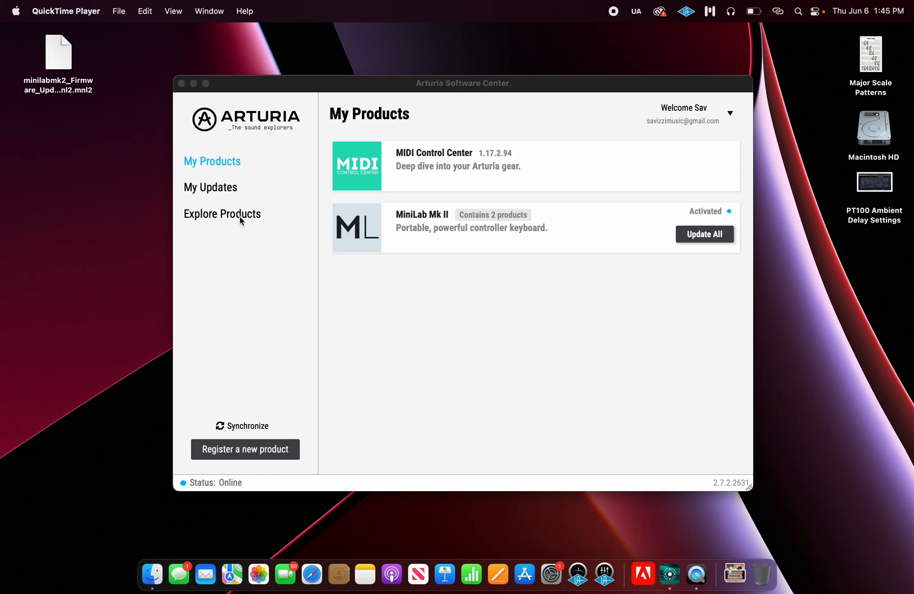
- Browse the Explore Products catalogue, scrolling through the uninstalled products list
{"action": "left_click", "coordinate": [222, 214]}
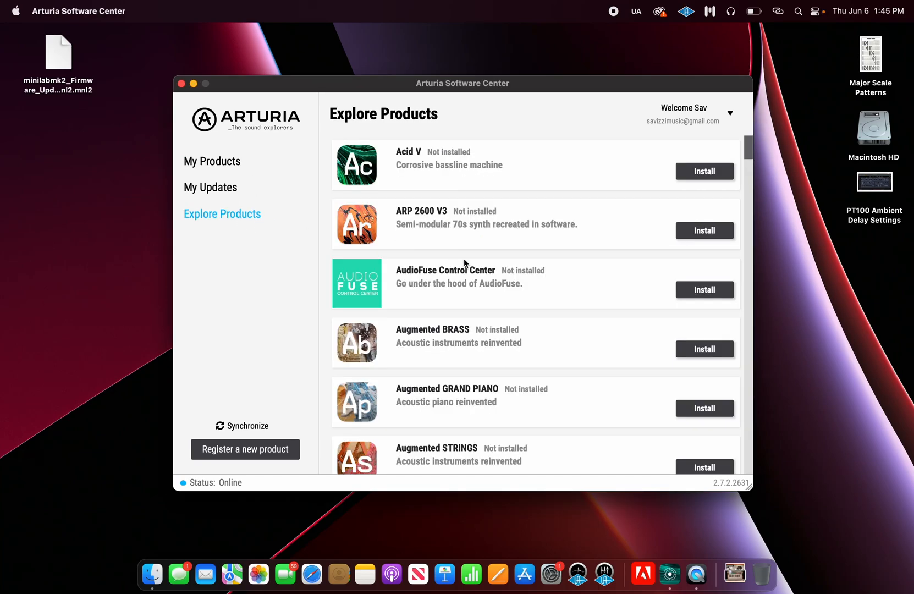
{"action": "mouse_move", "coordinate": [590, 321]}
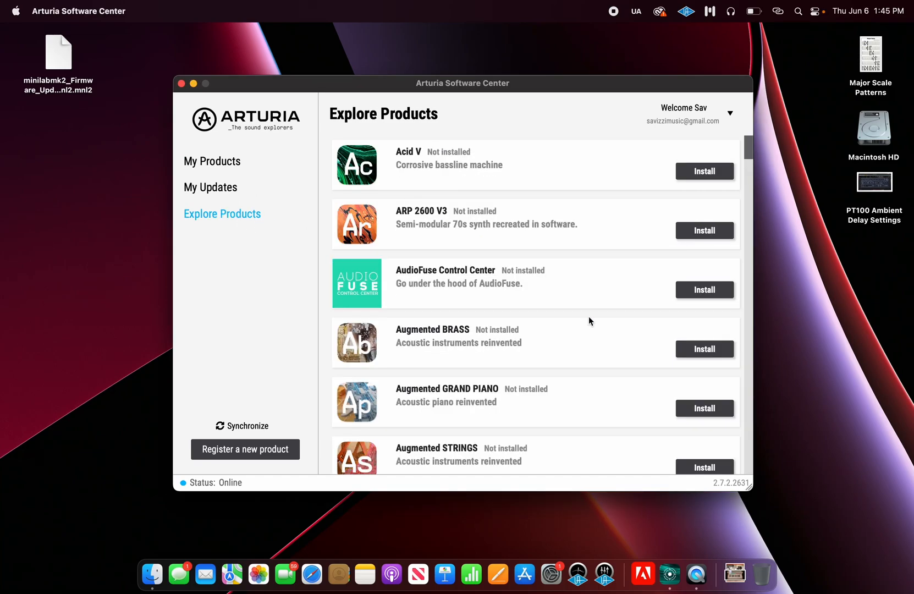
{"action": "scroll", "scroll_direction": "down", "scroll_amount": 3}
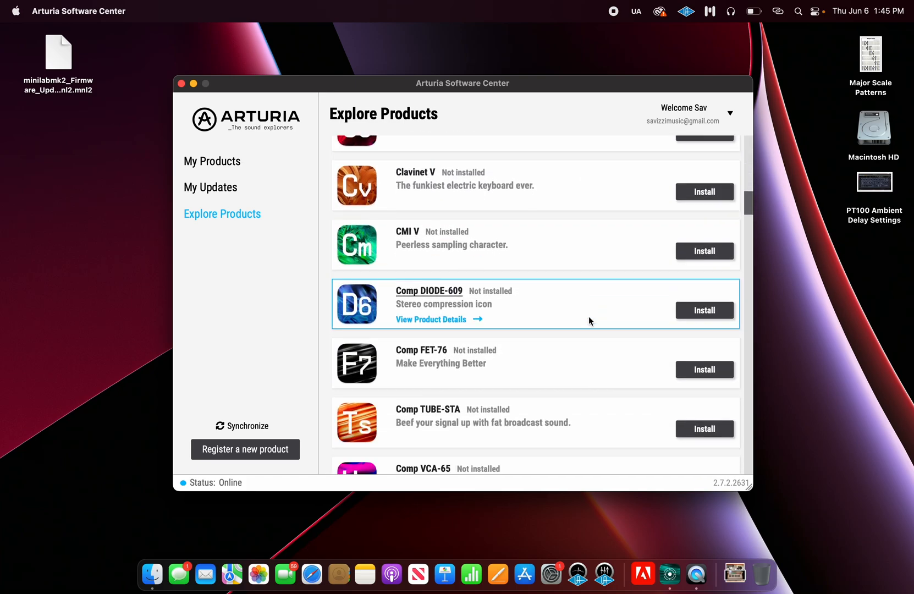
{"action": "scroll", "scroll_direction": "down", "scroll_amount": 3}
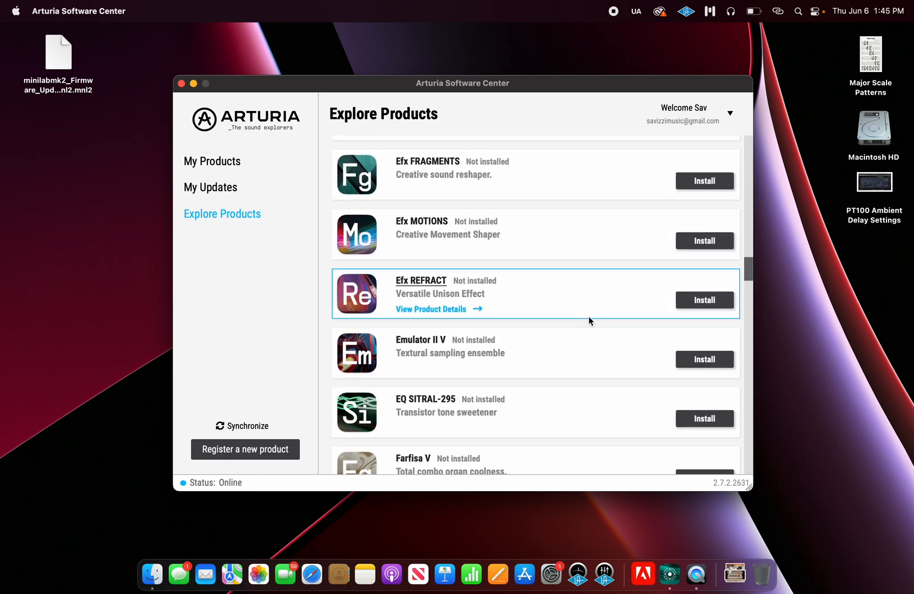
{"action": "scroll", "scroll_direction": "down", "scroll_amount": 3}
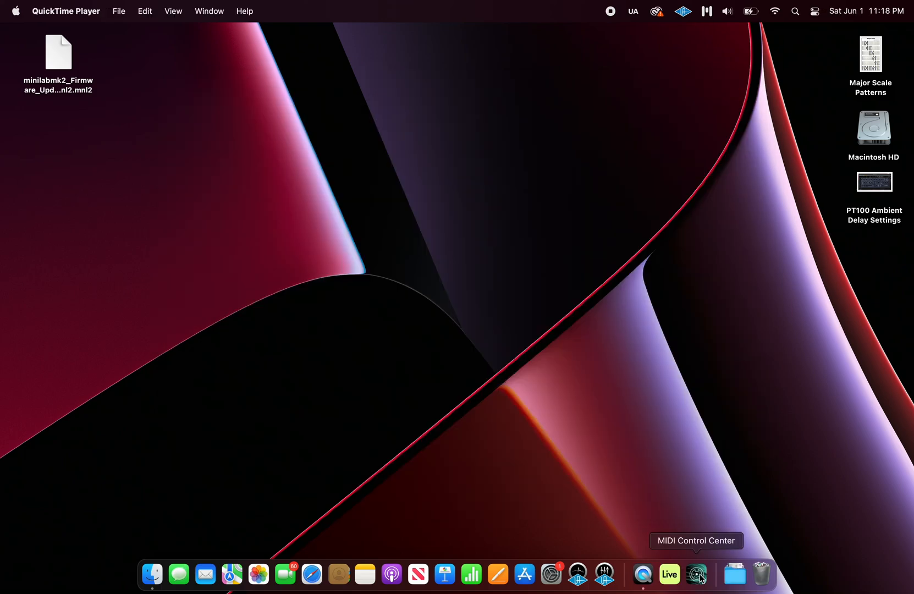
- Launch MIDI Control Center from the Dock to view the MiniLab mkII firmware revision
{"action": "left_click", "coordinate": [697, 574]}
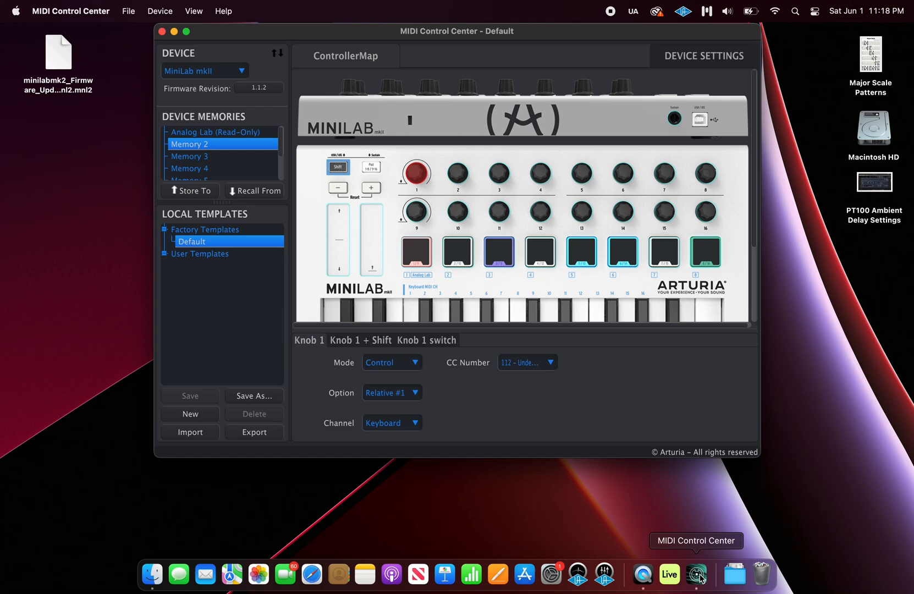
{"action": "mouse_move", "coordinate": [547, 444]}
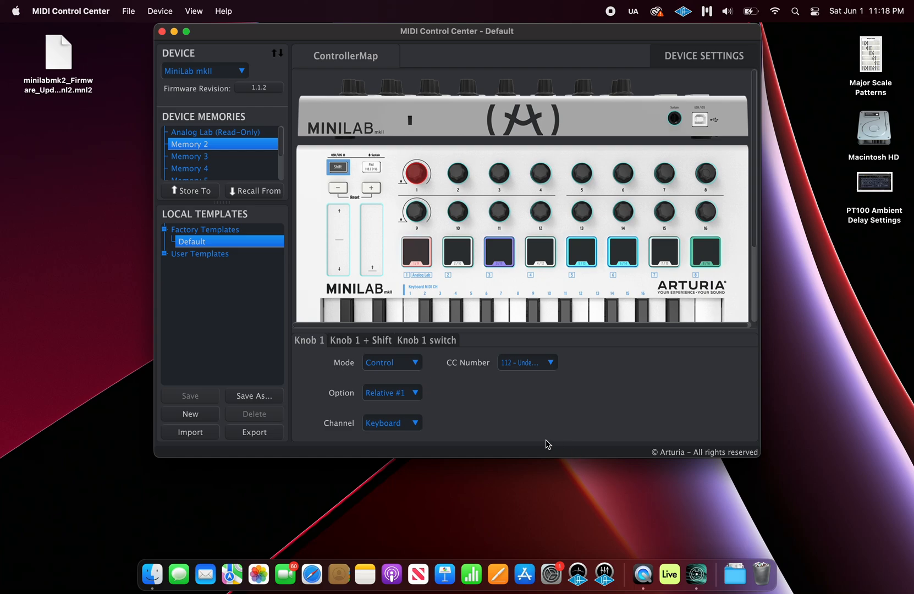
{"action": "mouse_move", "coordinate": [246, 312]}
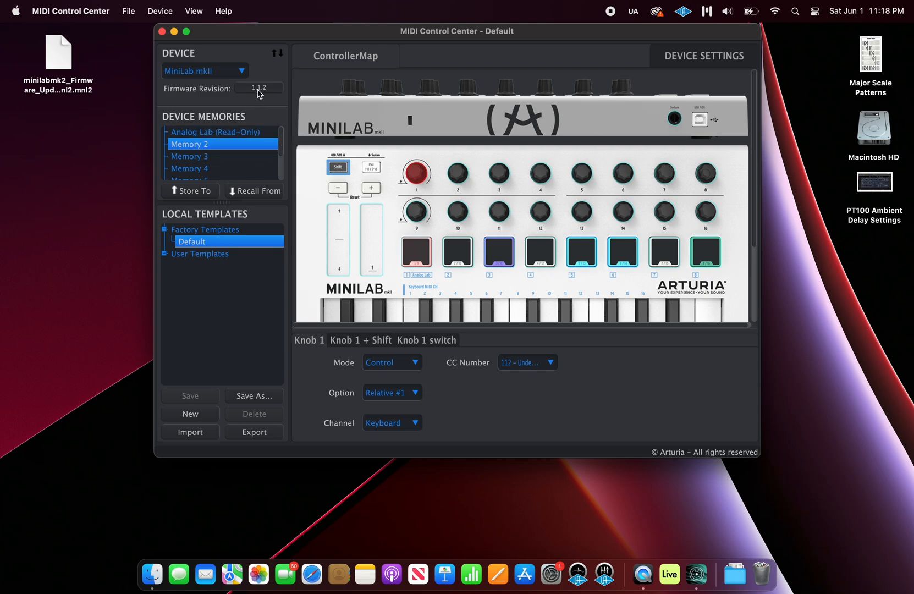
{"action": "mouse_move", "coordinate": [258, 93]}
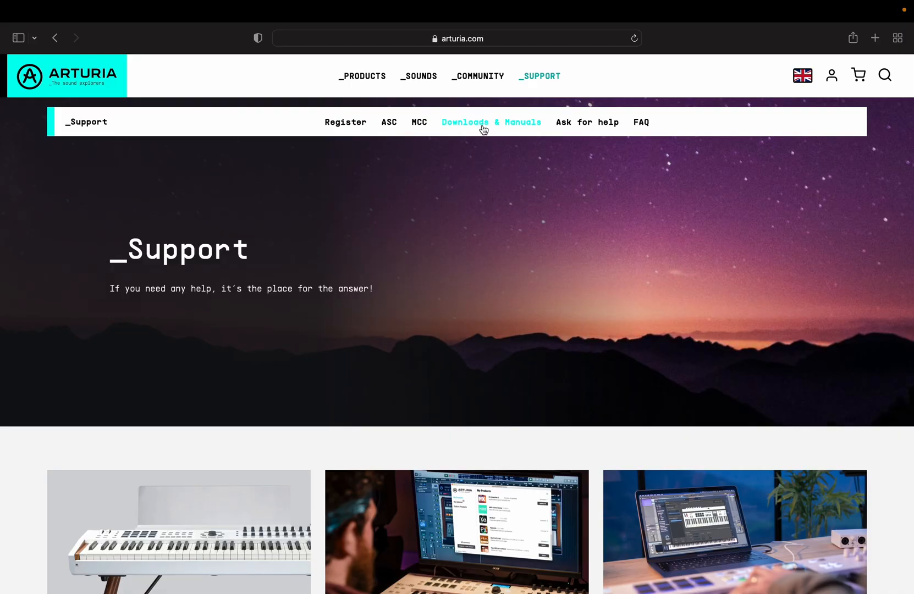
- On the Downloads & Manuals page, search 'mini' and pick a MiniLab model
{"action": "left_click", "coordinate": [491, 122]}
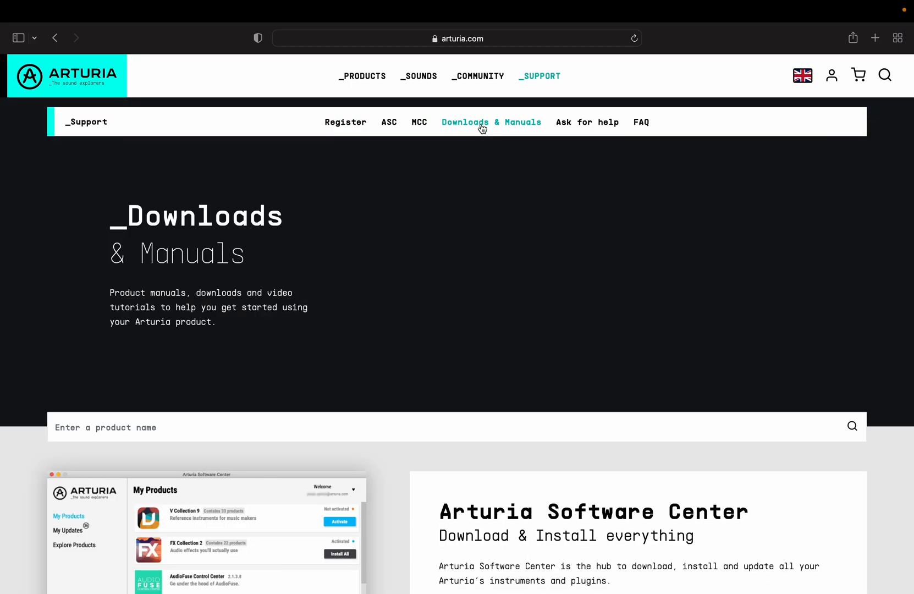
{"action": "left_click", "coordinate": [105, 427]}
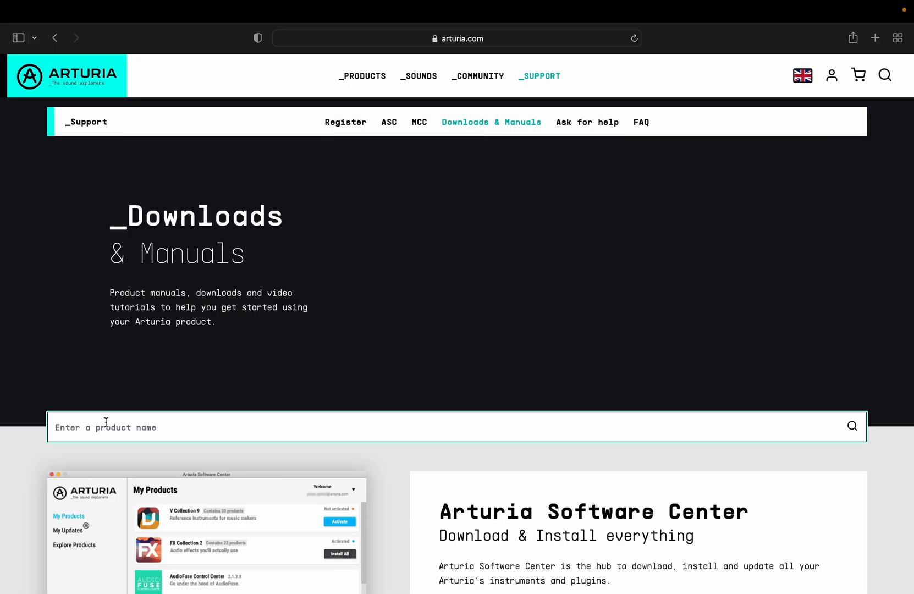
{"action": "type", "text": "minilab"}
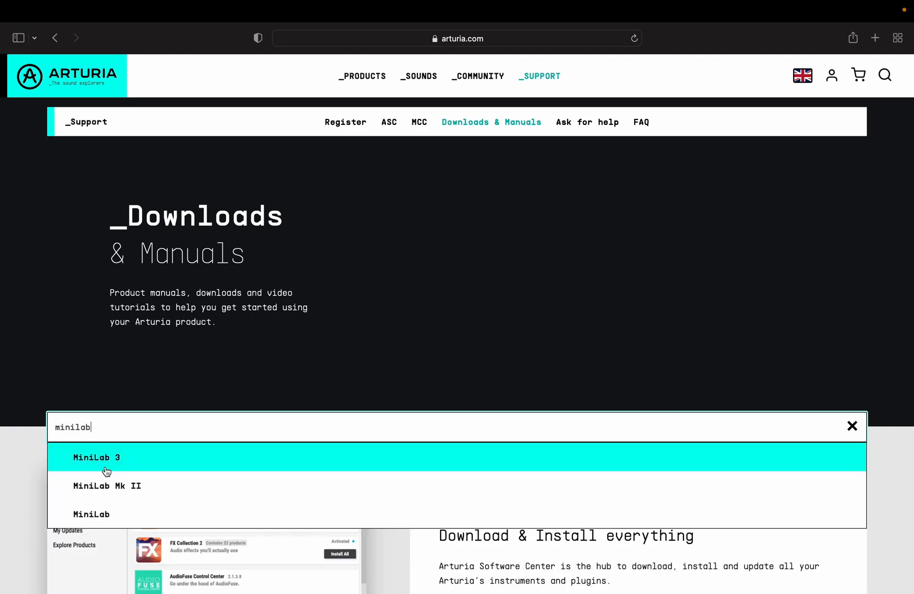
{"action": "left_click", "coordinate": [108, 485]}
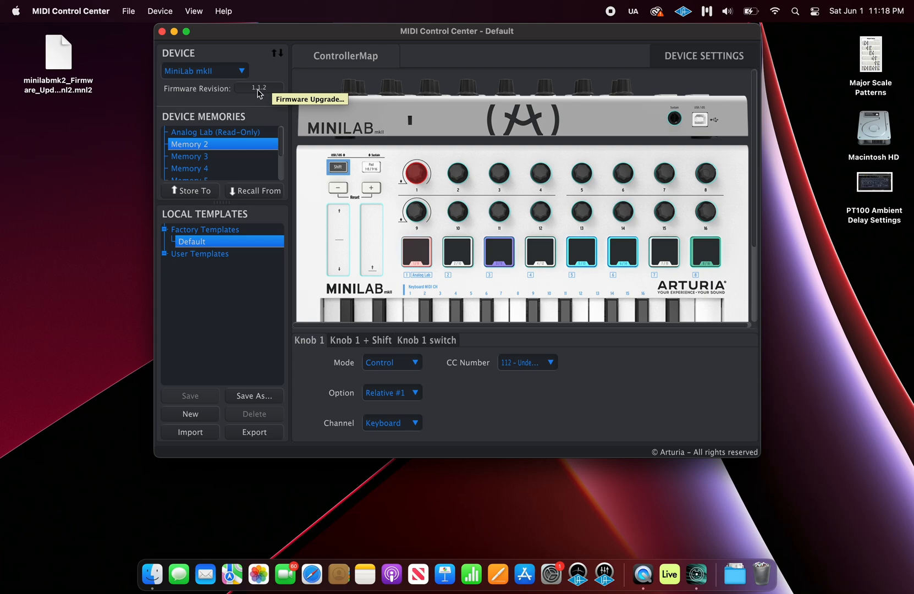
- Choose Upgrade and load the MiniLab mkII .mnl2 firmware file from the Desktop
{"action": "left_click", "coordinate": [258, 89]}
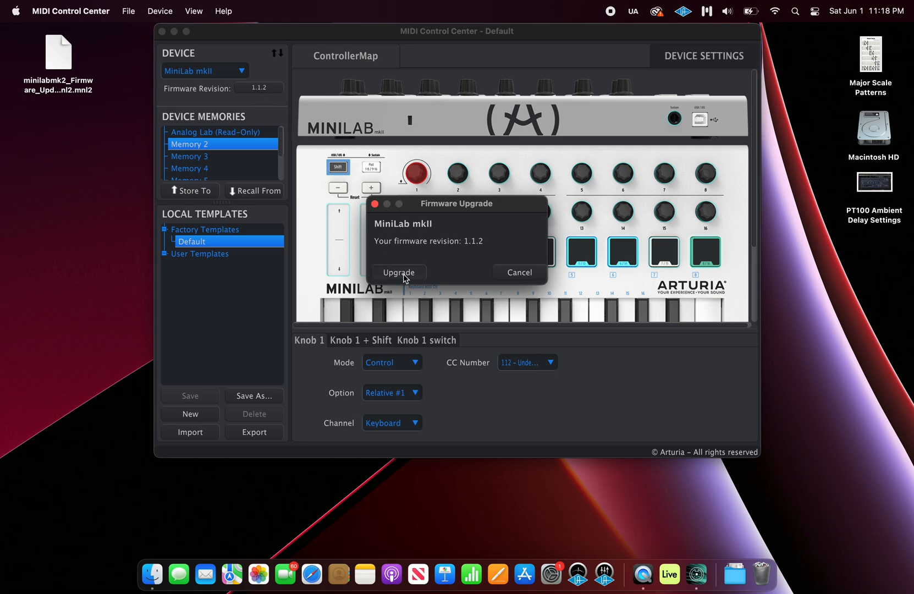
{"action": "mouse_move", "coordinate": [398, 273]}
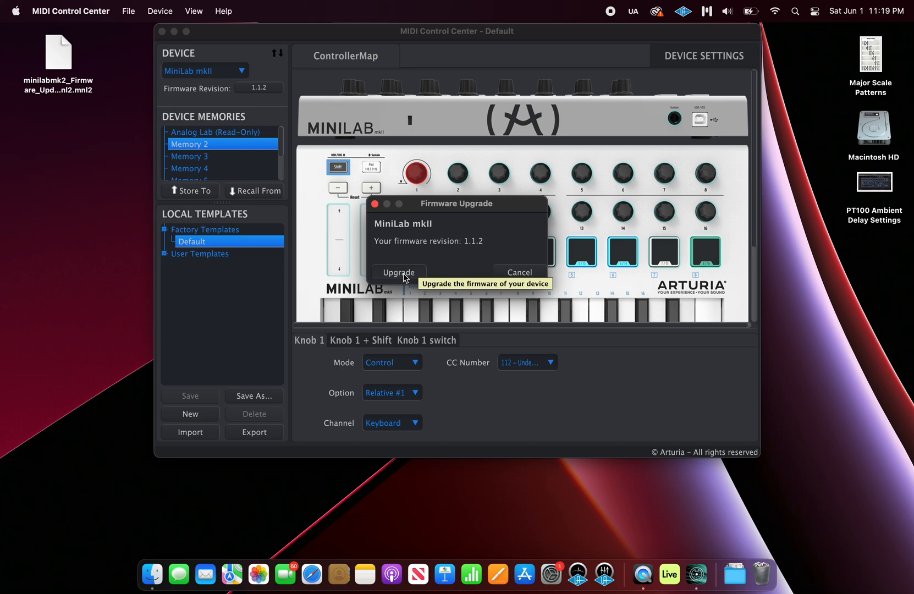
{"action": "left_click", "coordinate": [398, 272]}
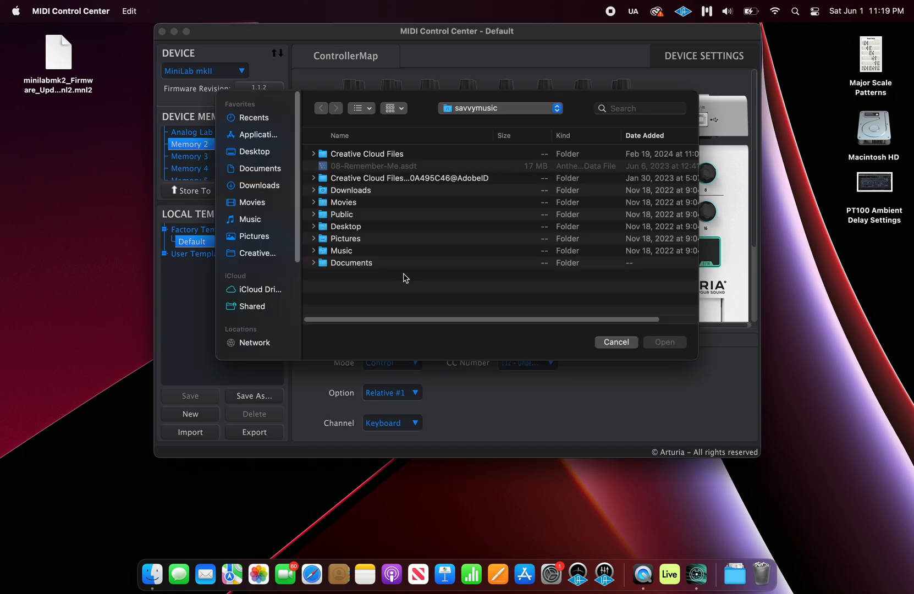
{"action": "left_click", "coordinate": [254, 151]}
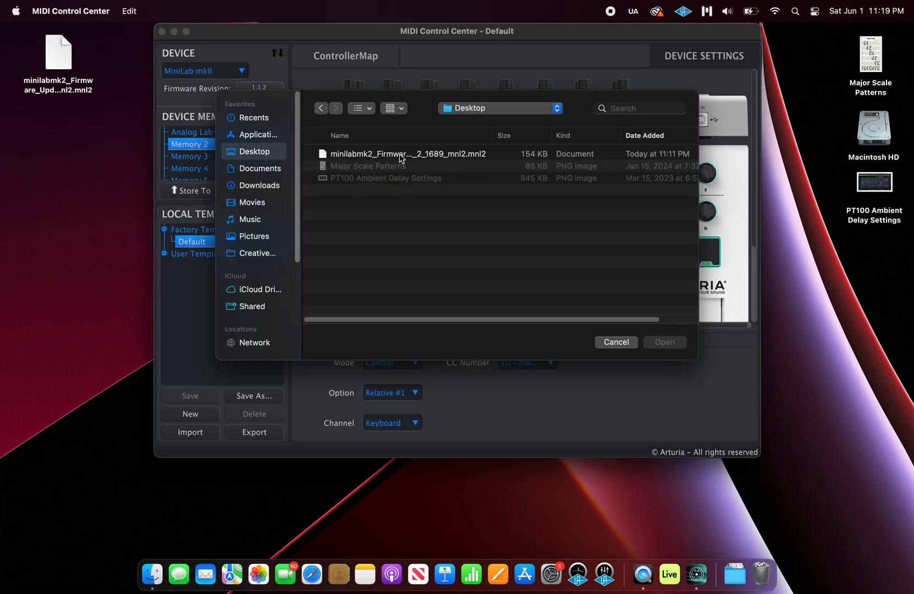
{"action": "left_click", "coordinate": [404, 154]}
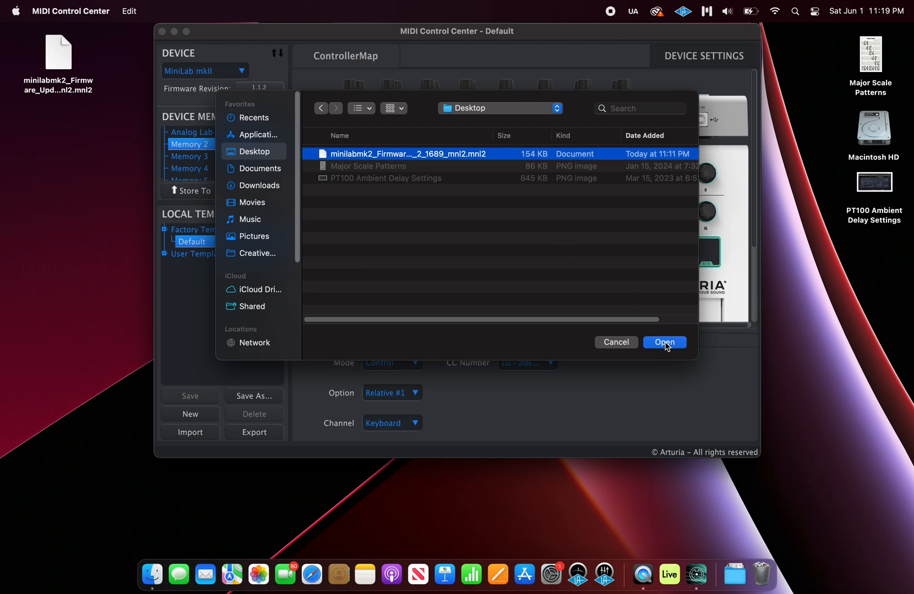
{"action": "left_click", "coordinate": [664, 342]}
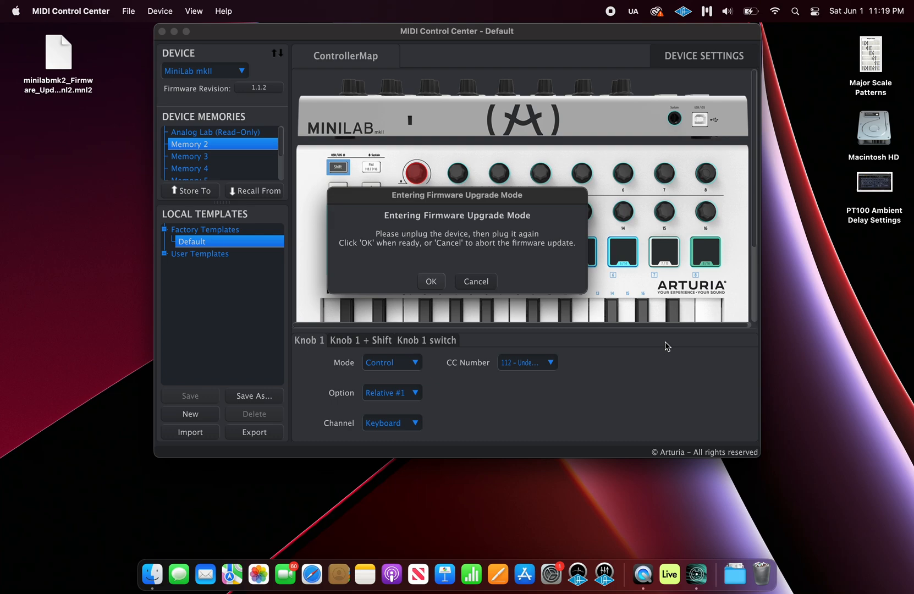
{"action": "mouse_move", "coordinate": [419, 269]}
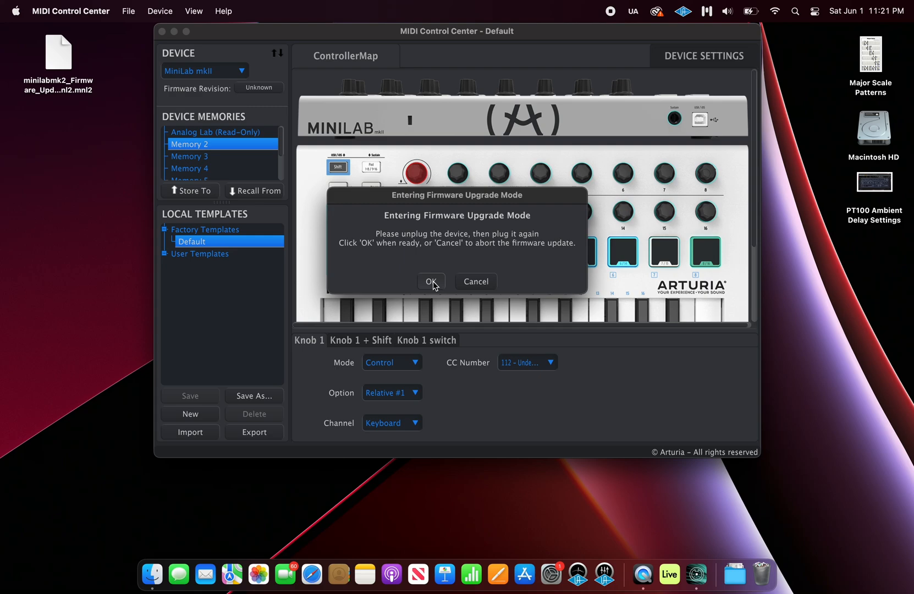
- Confirm the replugged MiniLab to flash, then acknowledge the successful burn result
{"action": "left_click", "coordinate": [431, 281]}
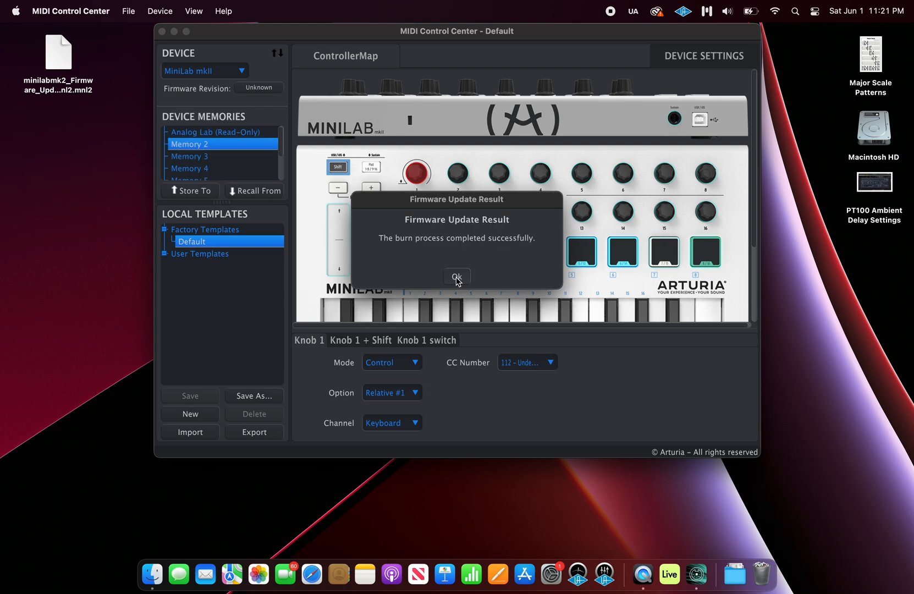
{"action": "left_click", "coordinate": [456, 276]}
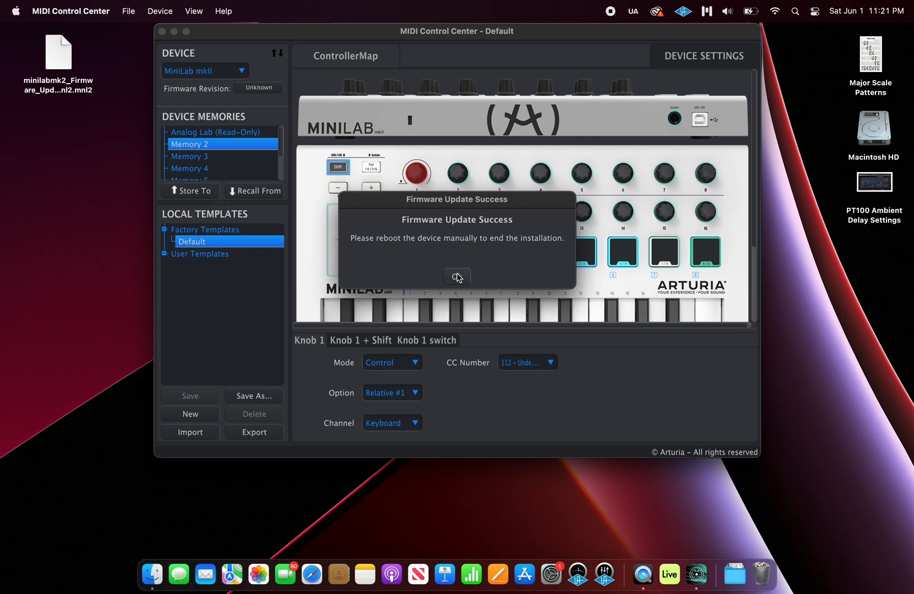
- Dismiss the Firmware Update Success notice and let the rebooted MiniLab reconnect at 1.1.2
{"action": "left_click", "coordinate": [457, 277]}
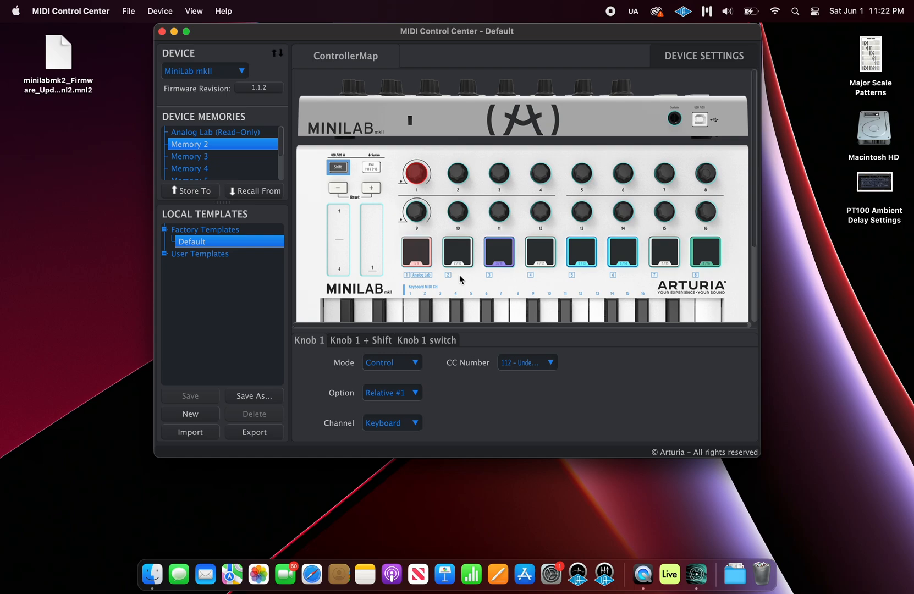
- Select pad 1, then pad 3, to show pad 3's note D1, channel 10 settings
{"action": "left_click", "coordinate": [415, 254]}
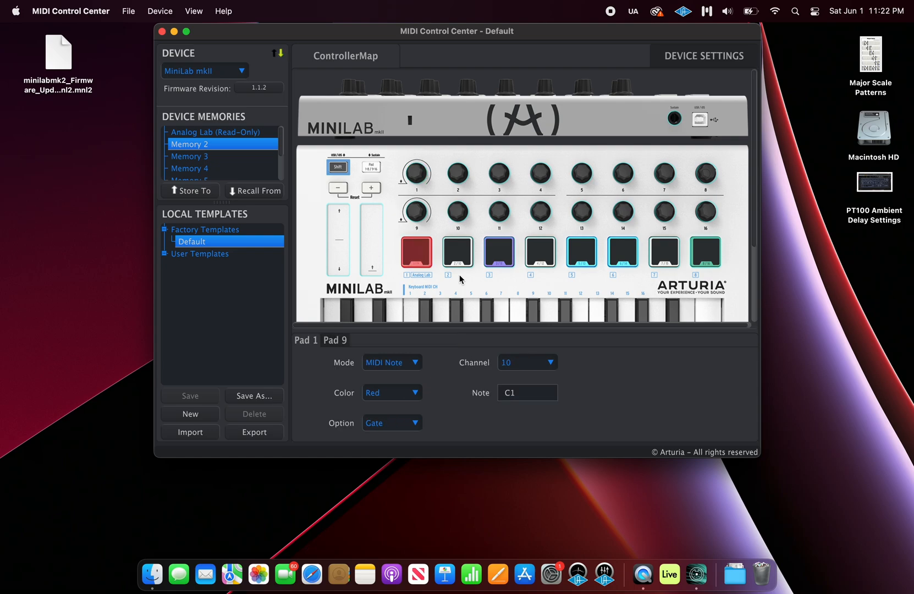
{"action": "left_click", "coordinate": [498, 254]}
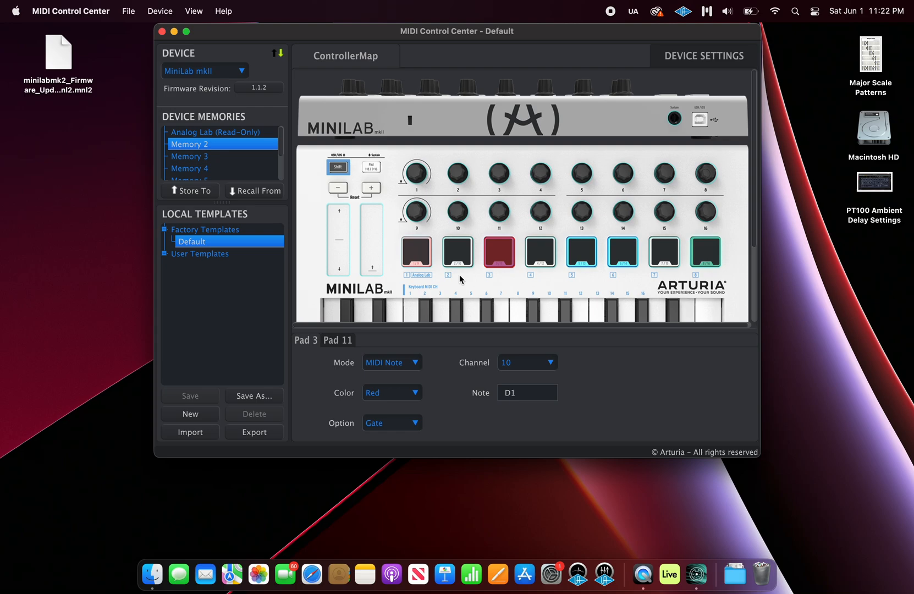